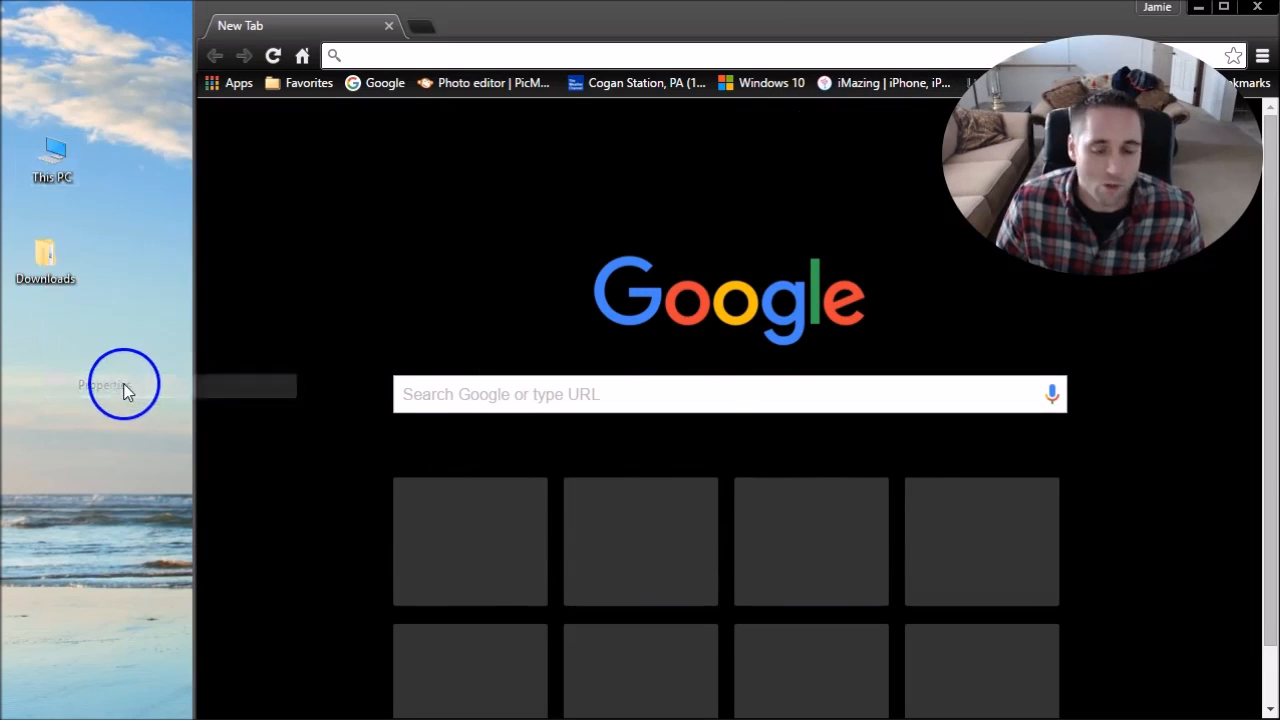
Close the system information window and search the web for 'blue yeti pro'.
left_click(100, 385)
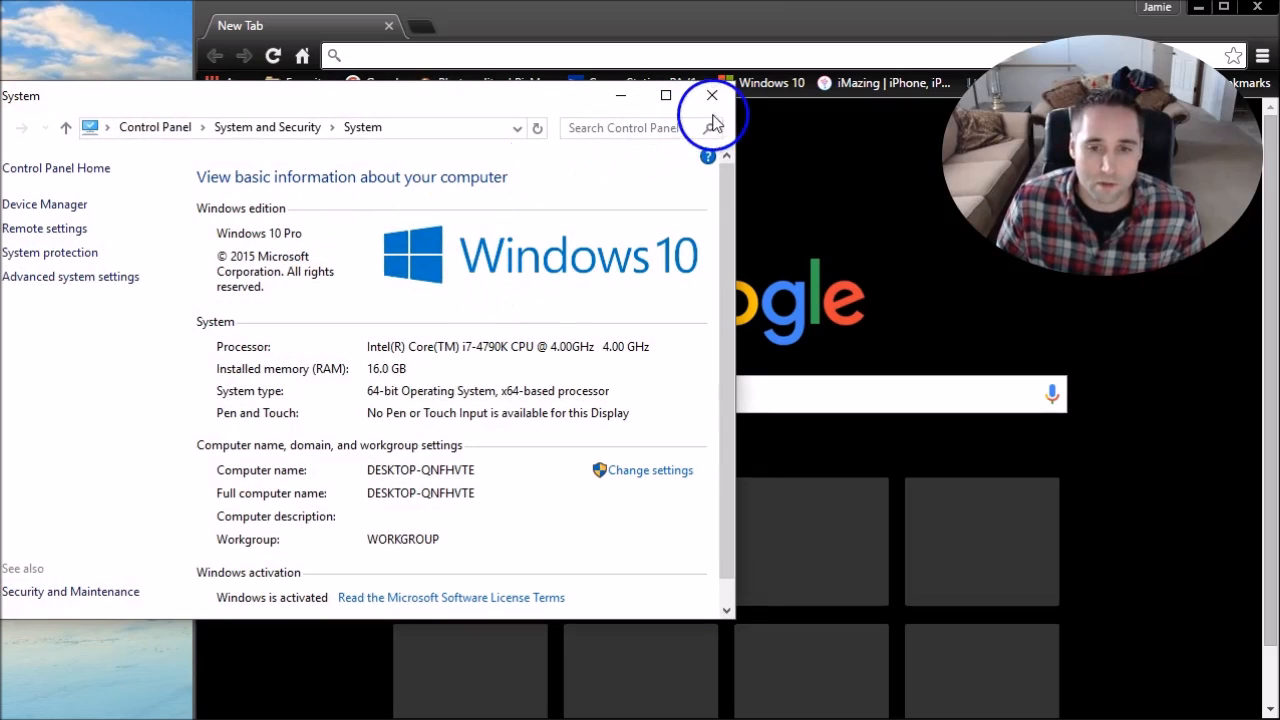
left_click(712, 95)
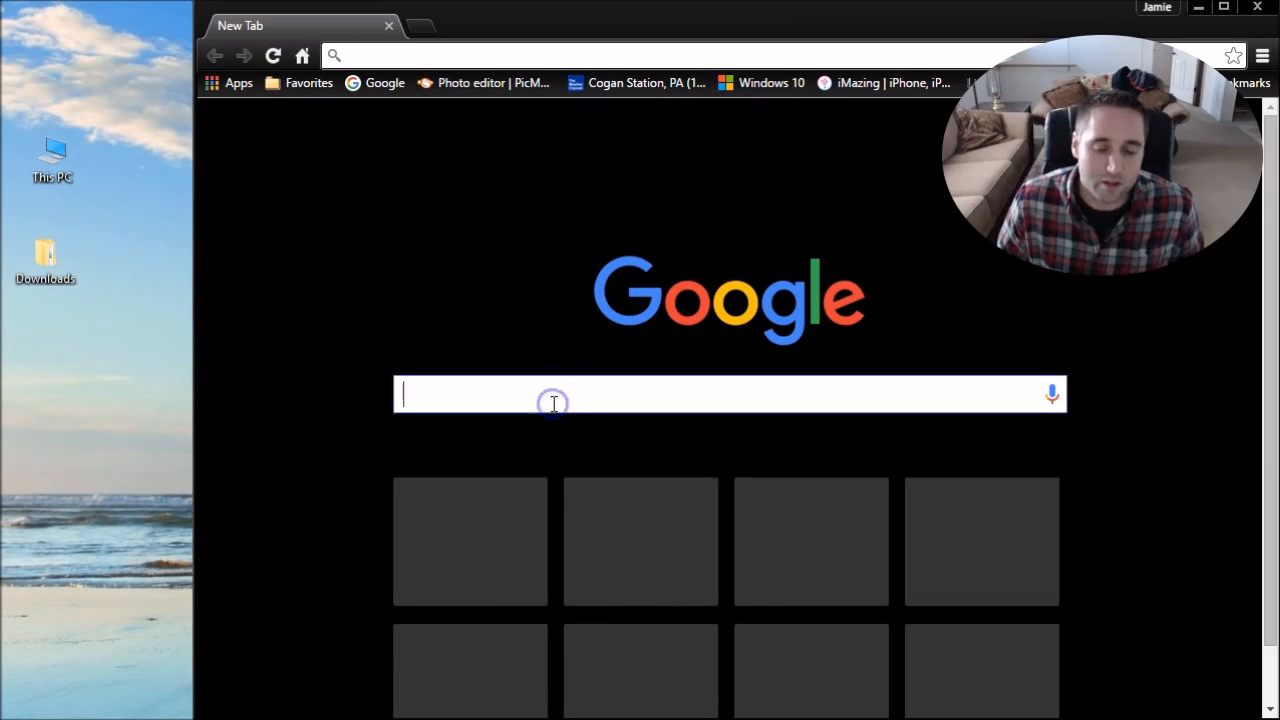
type("blue yeti pro")
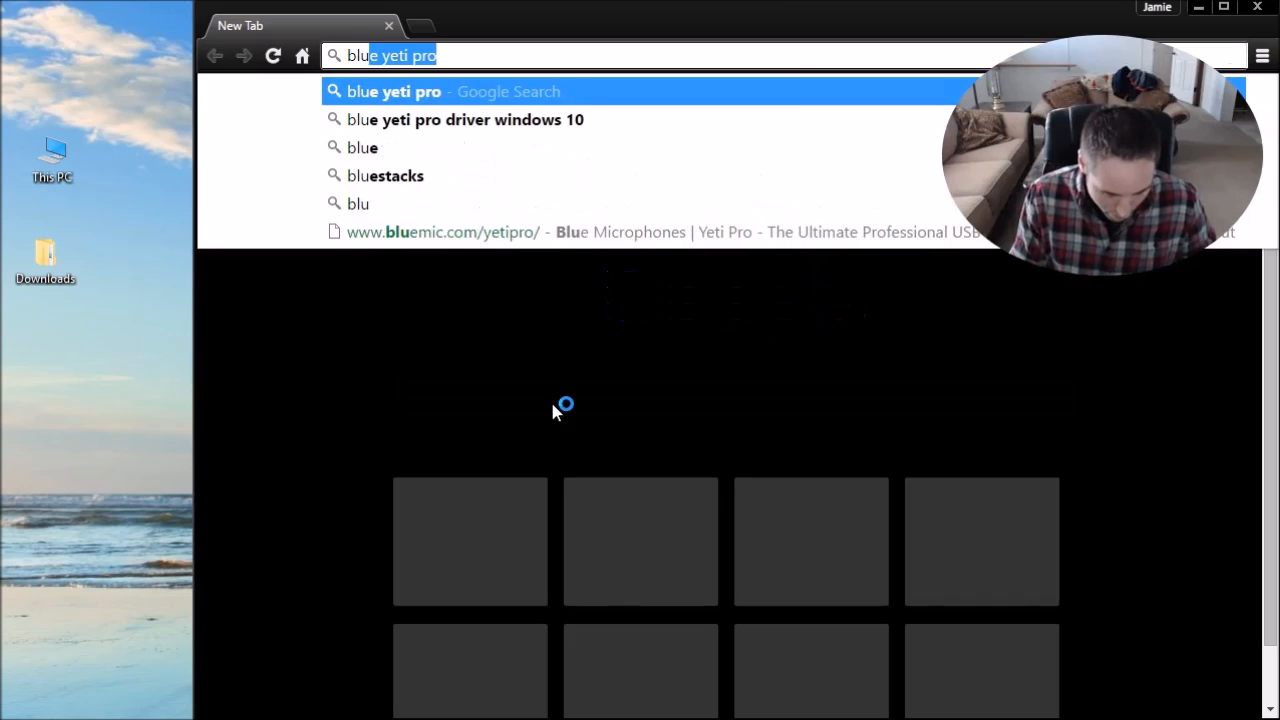
type("blue yeti pro")
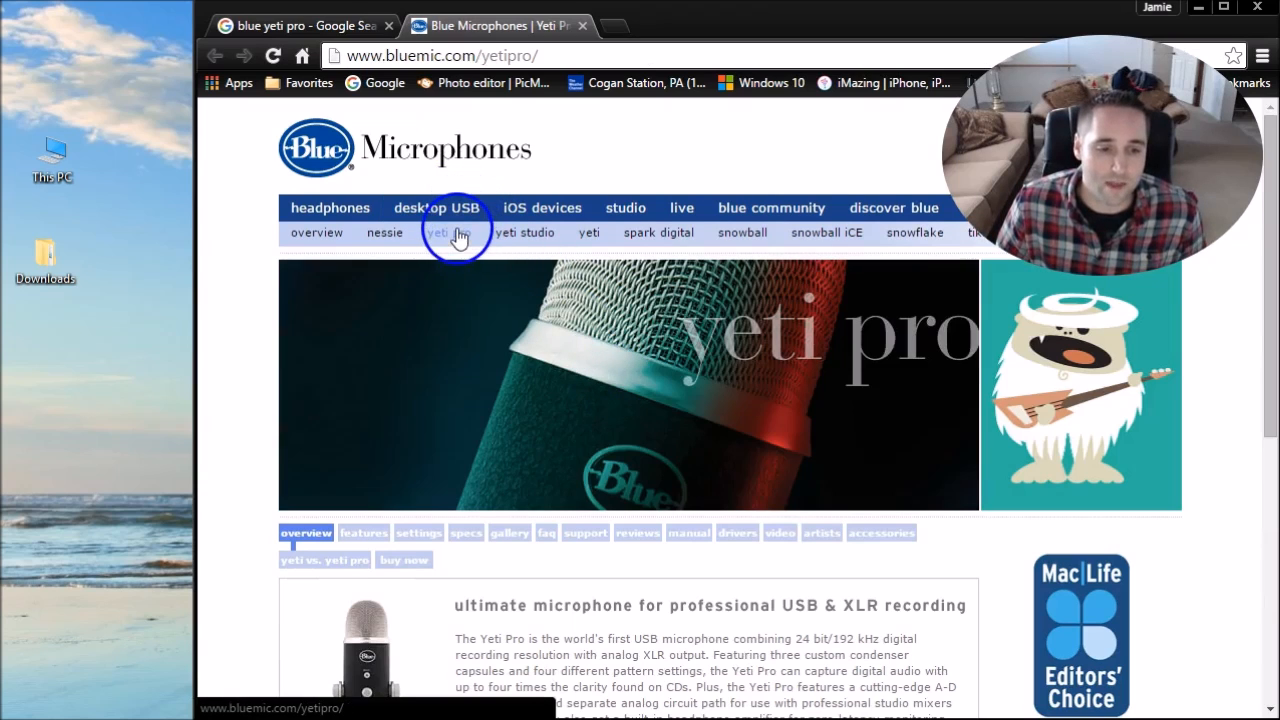
Download the Yeti Pro driver zip from the bluemic.com/yetipro drivers section.
left_click(437, 232)
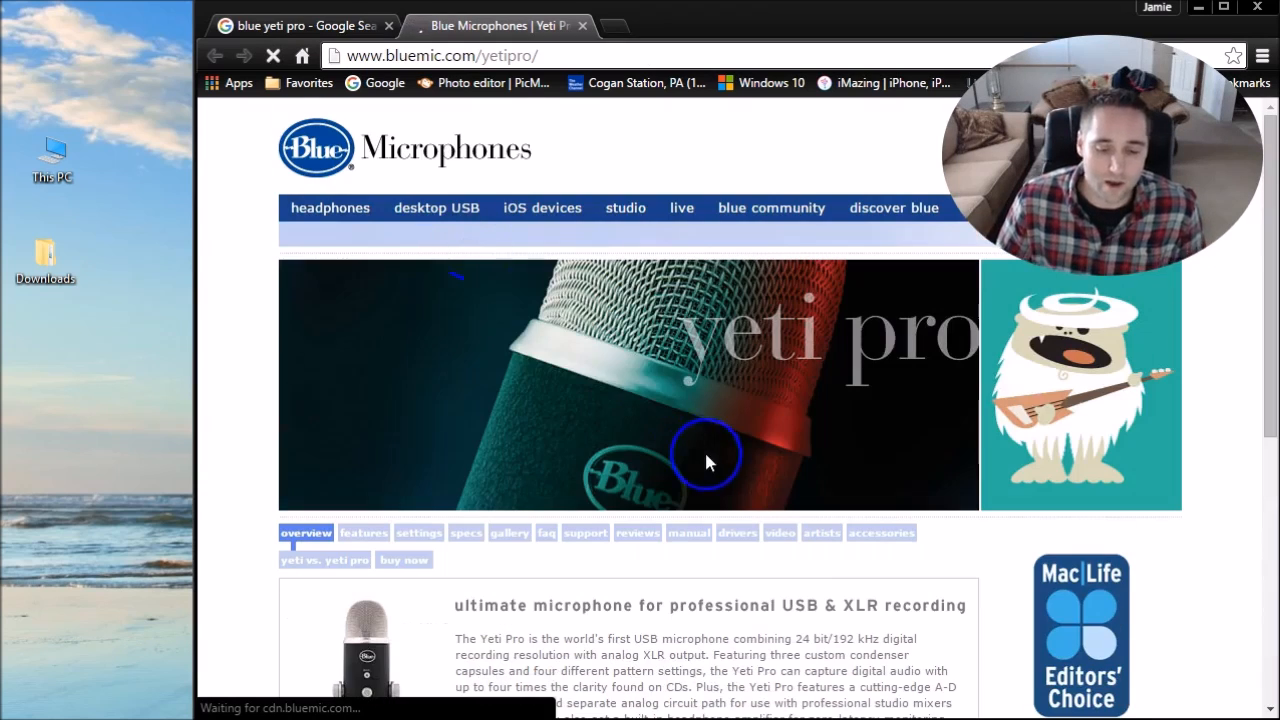
scroll("down", 3)
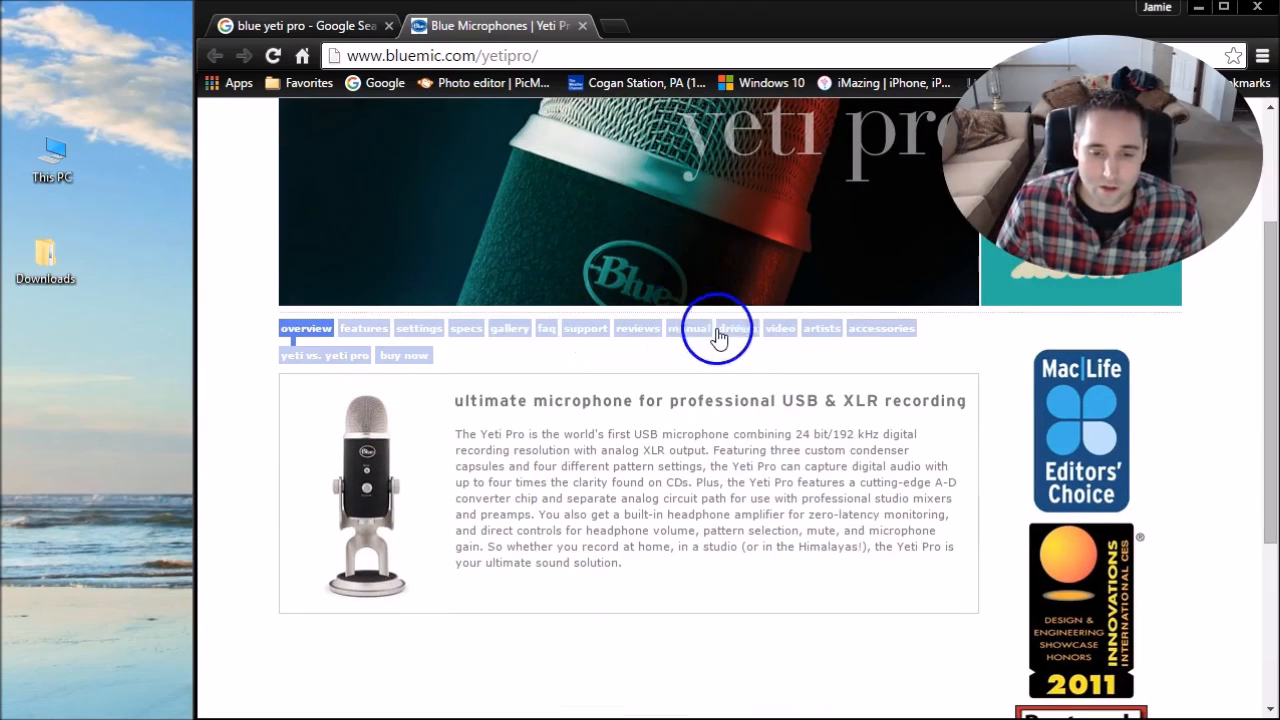
mouse_move(738, 330)
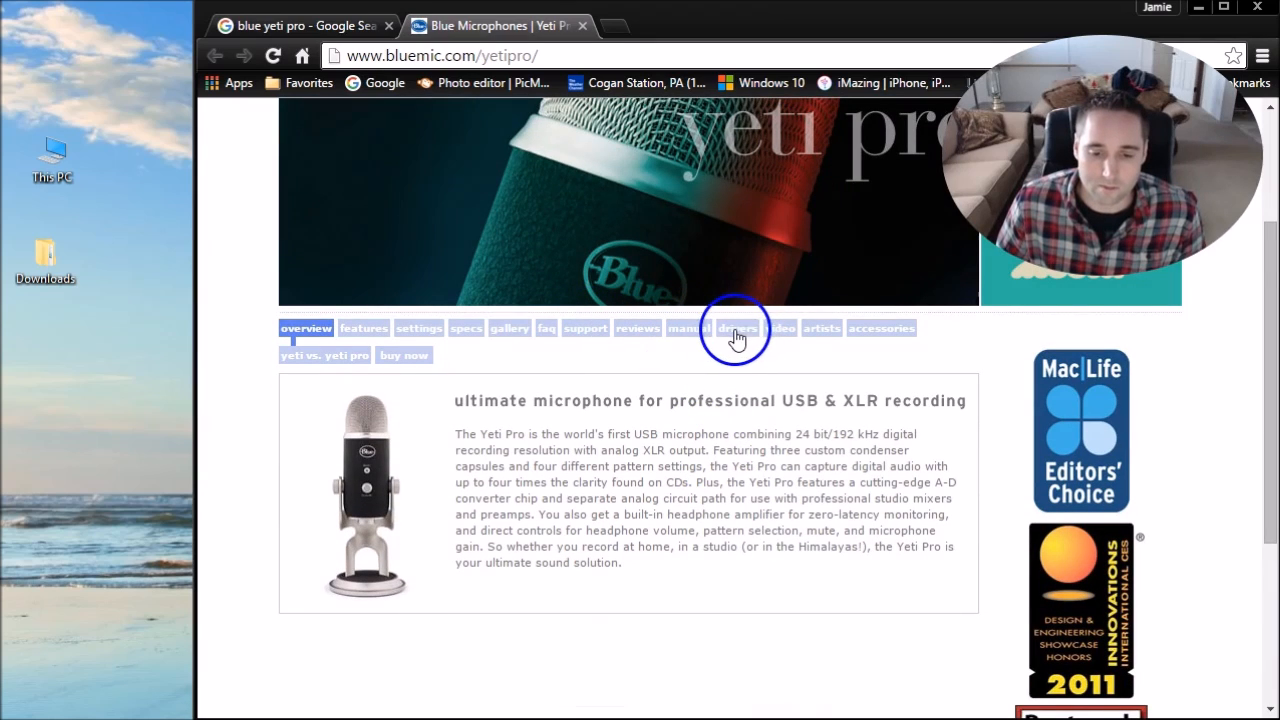
left_click(738, 328)
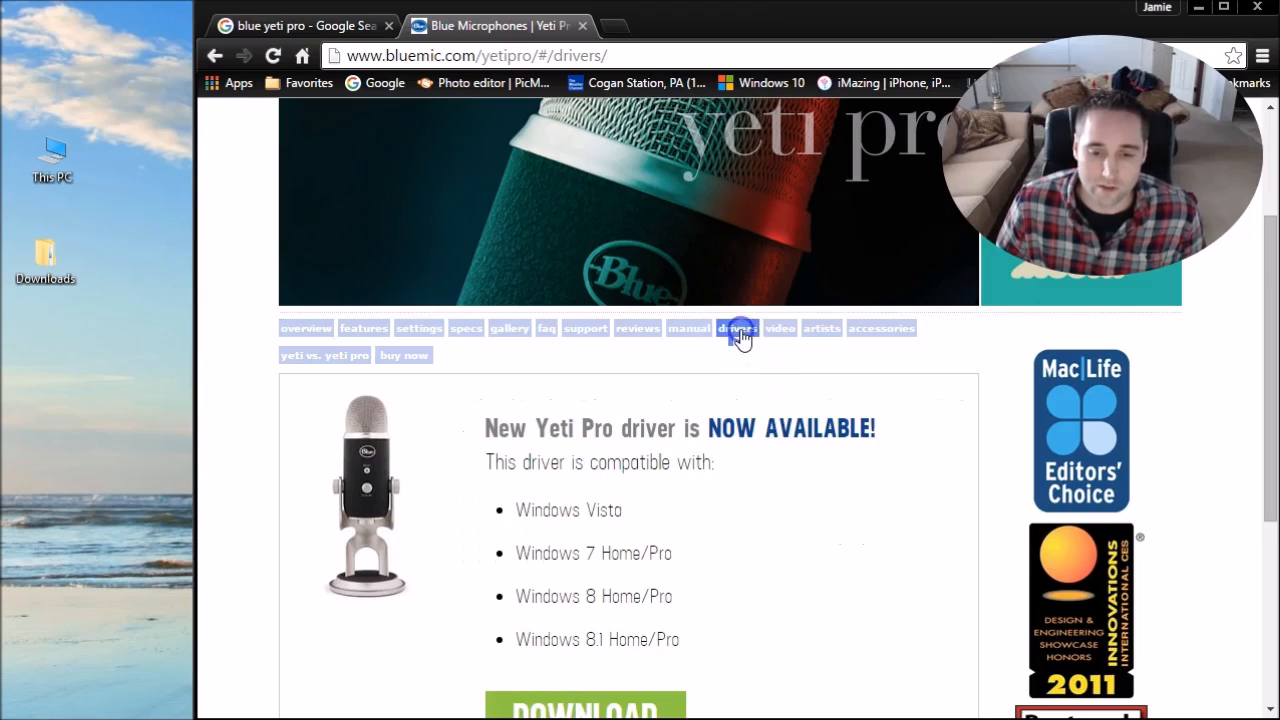
scroll("down", 3)
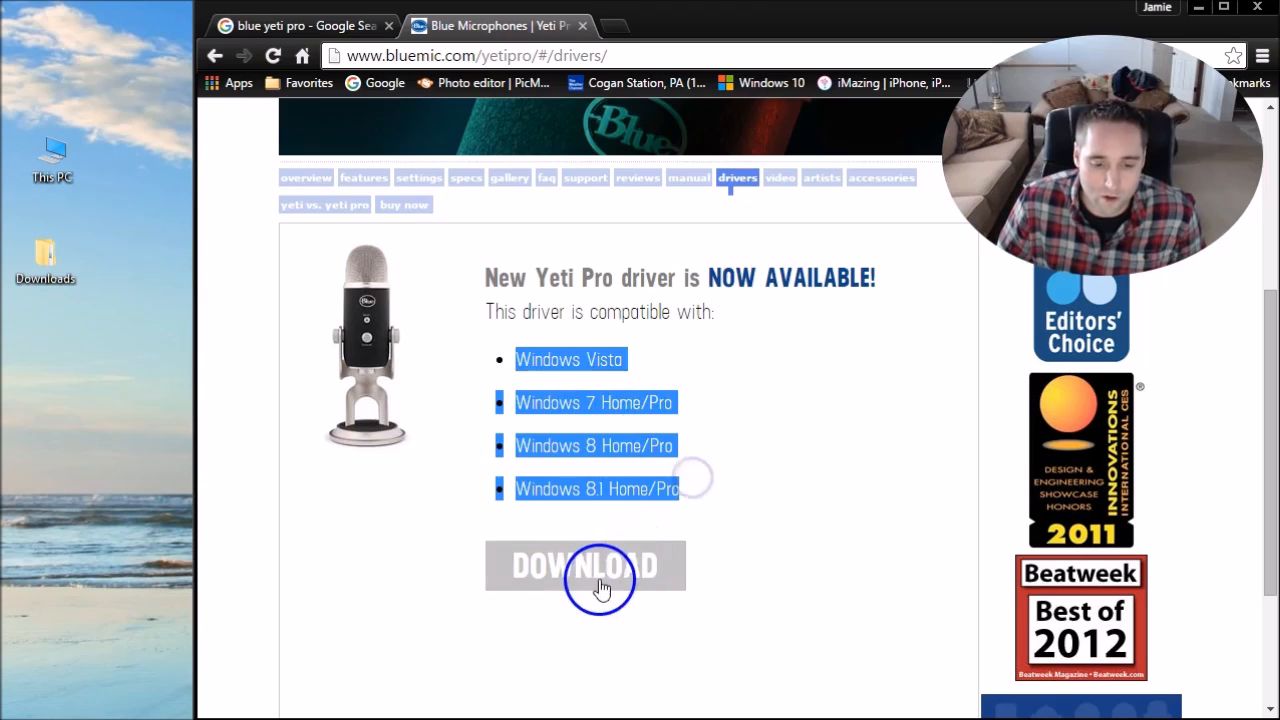
left_click(584, 565)
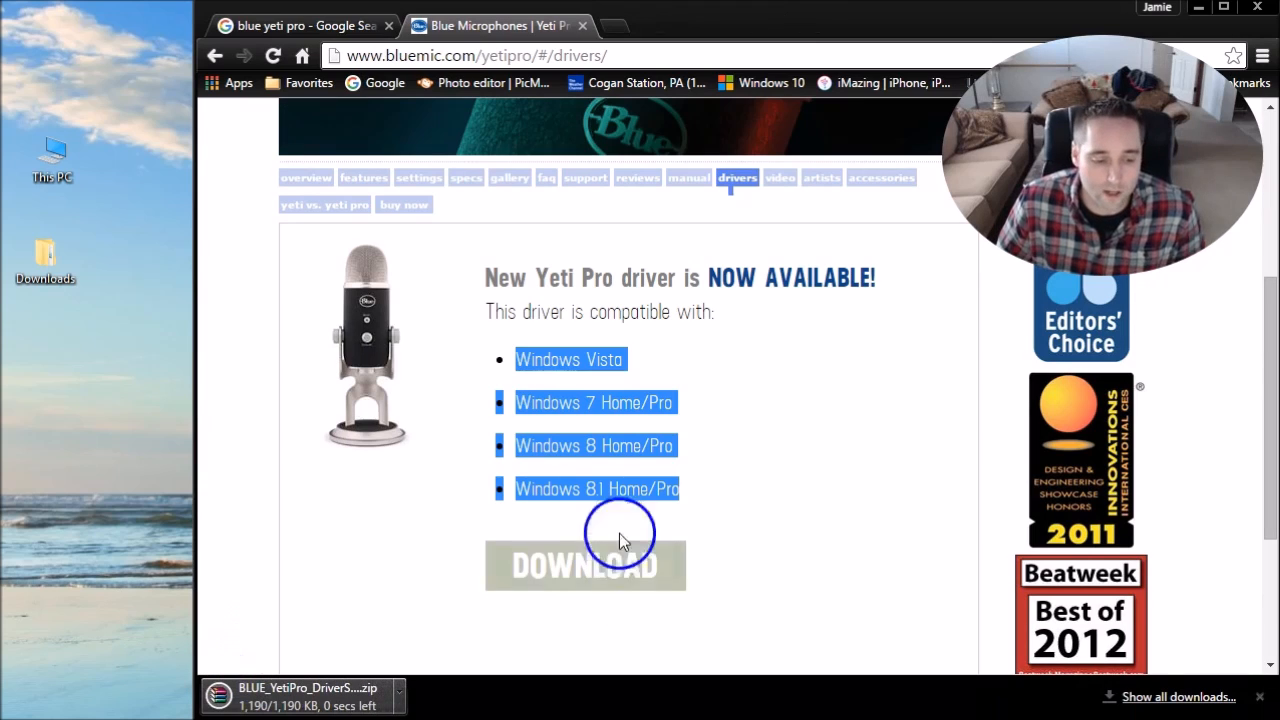
left_click(630, 25)
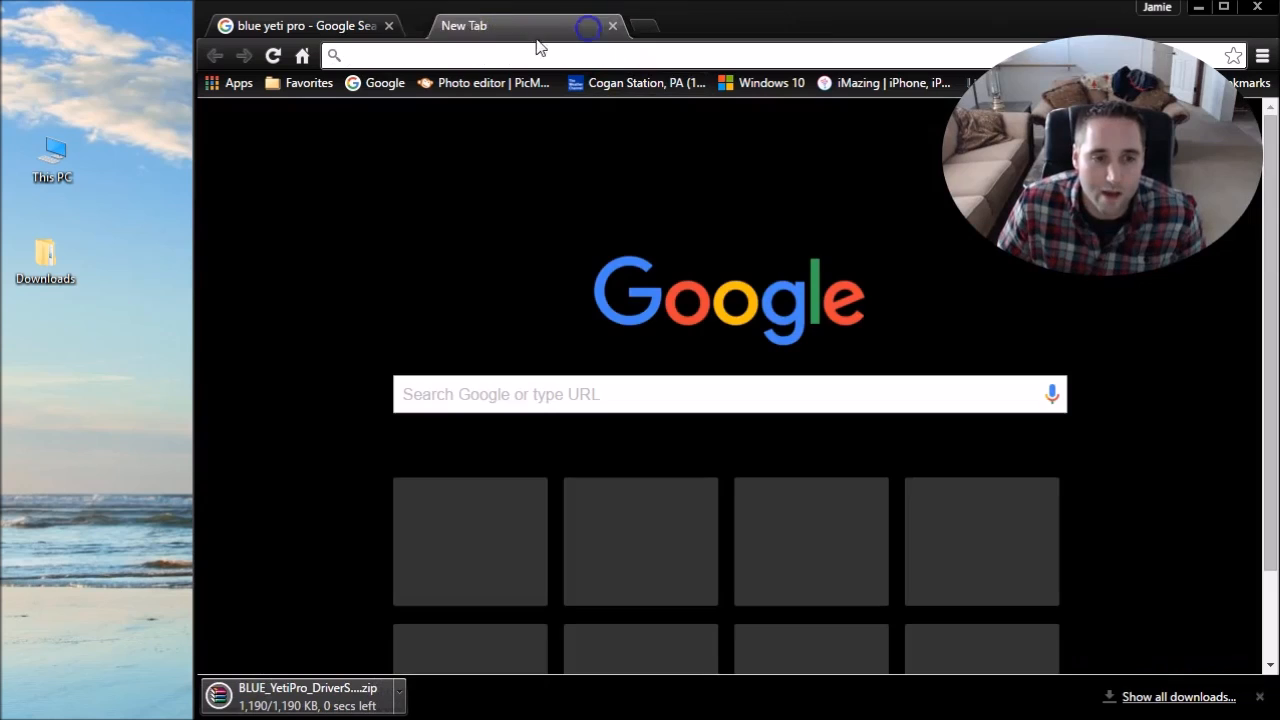
Extract the driver zip in Downloads to get BLUE_YetiPro_DriverSetup_v2.23.0.exe.
left_click(389, 25)
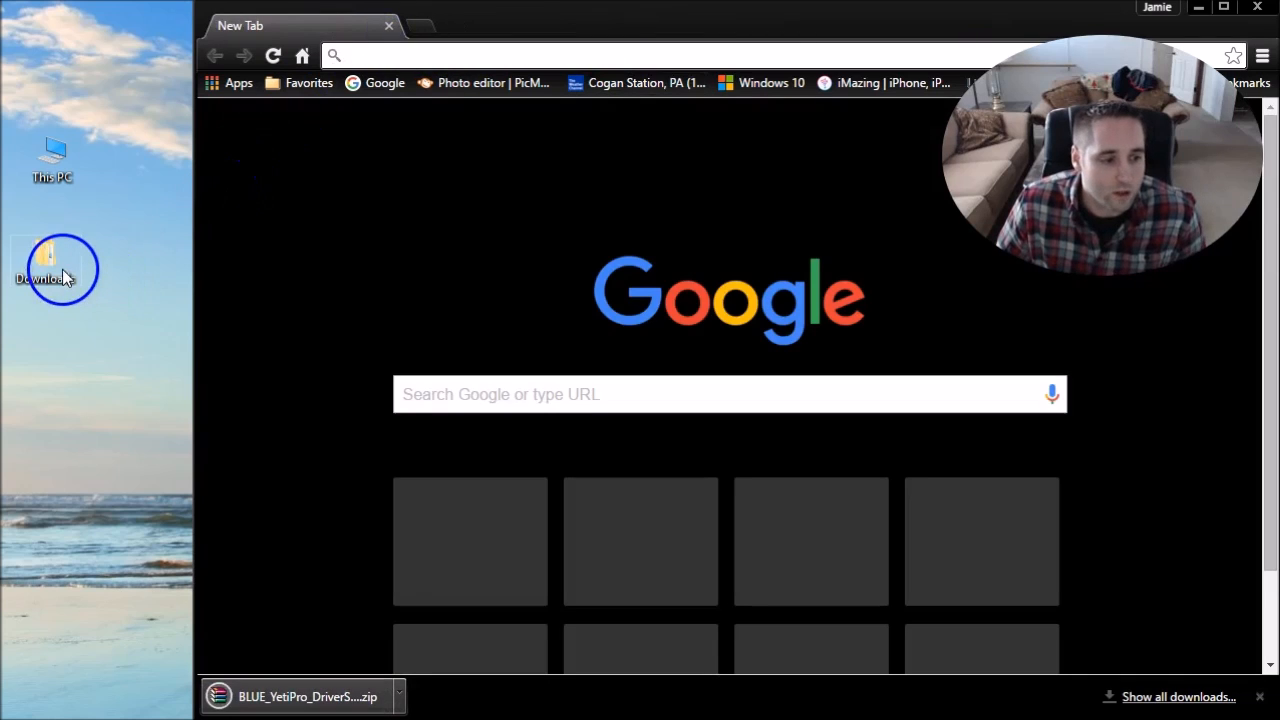
double_click(52, 268)
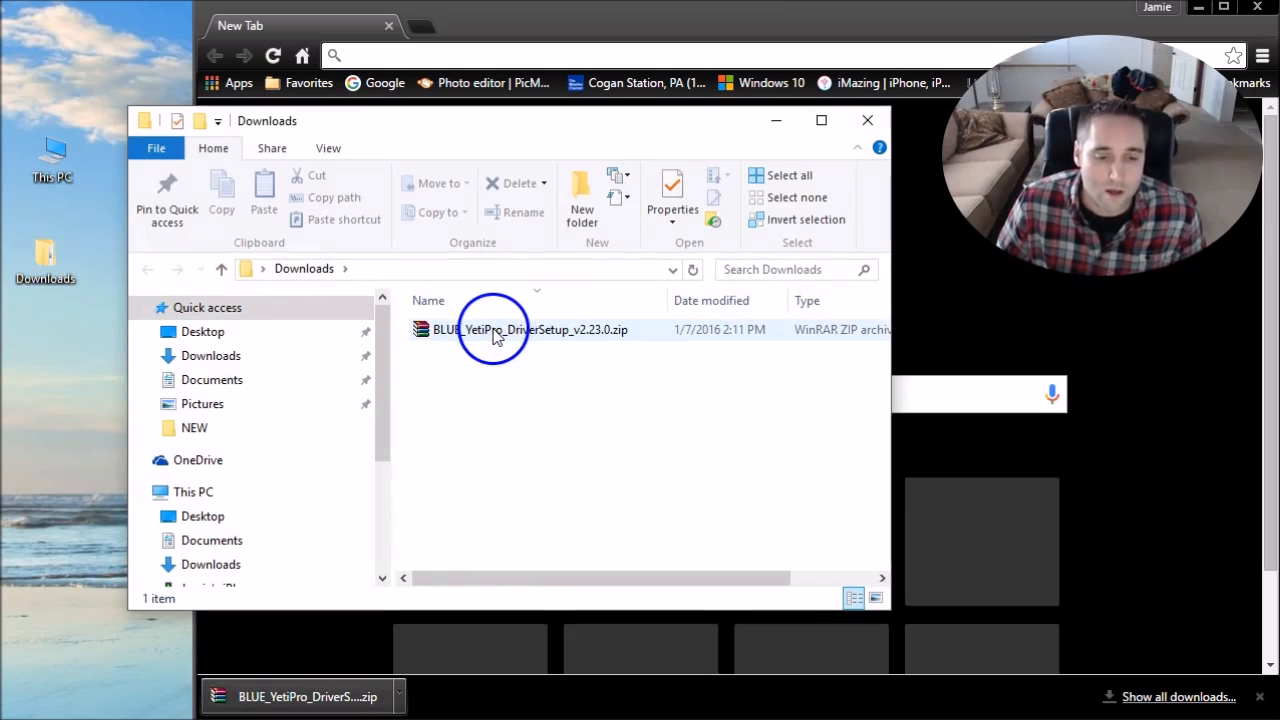
right_click(495, 329)
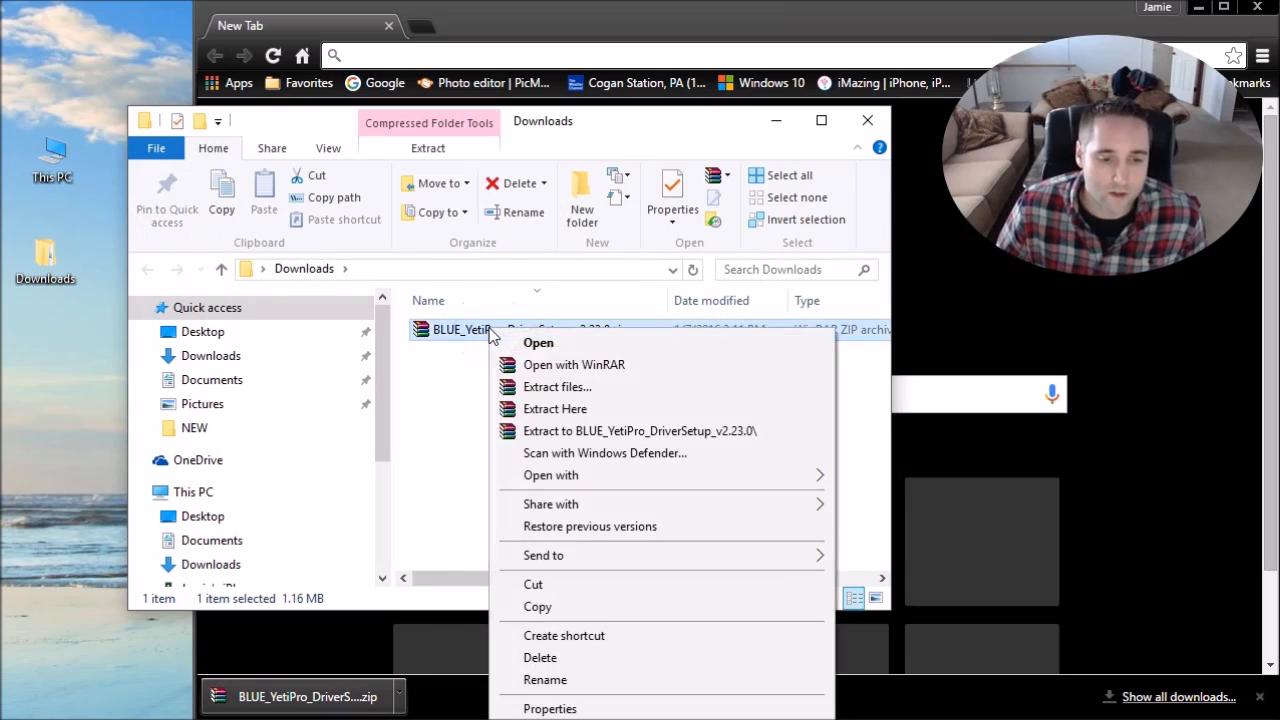
left_click(555, 408)
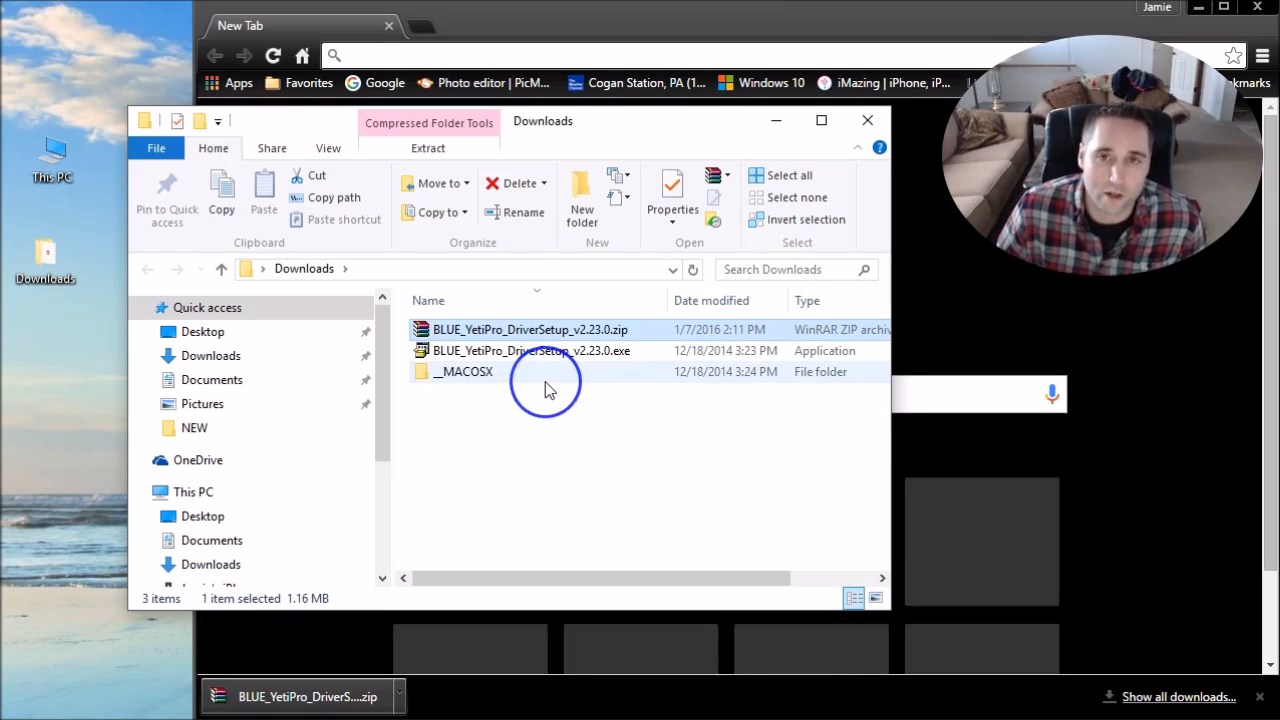
mouse_move(530, 329)
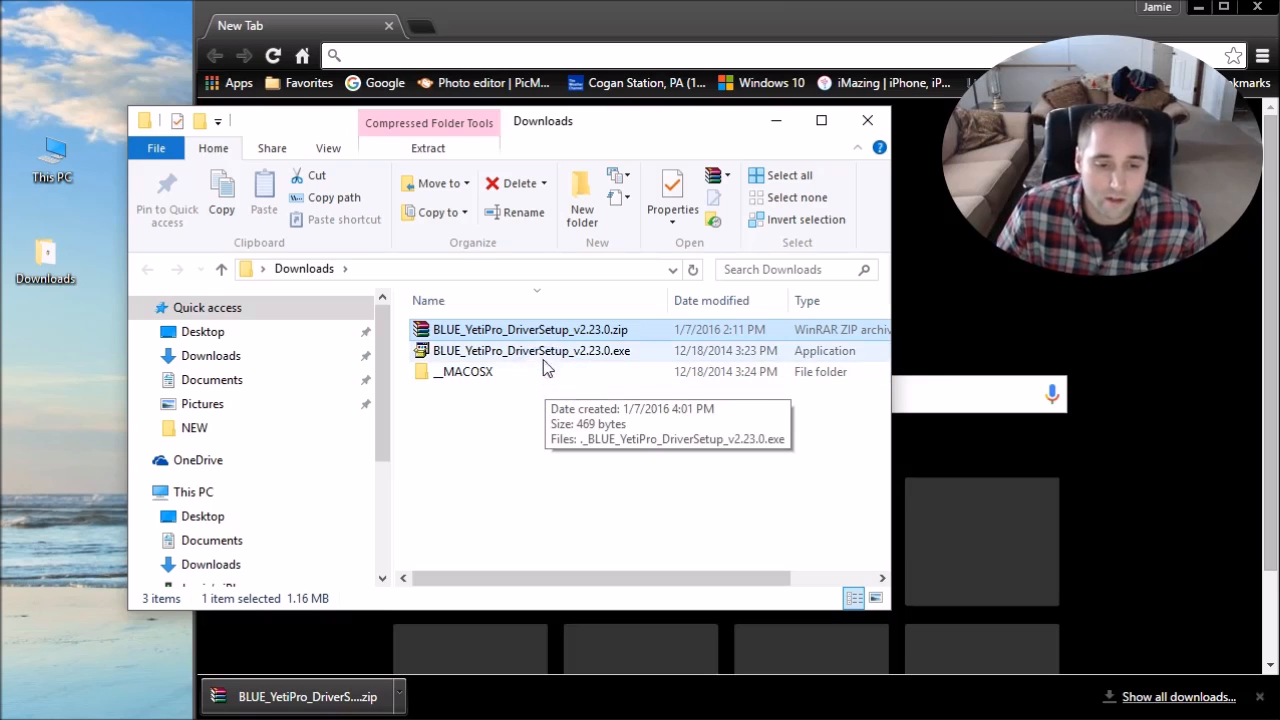
left_click(531, 350)
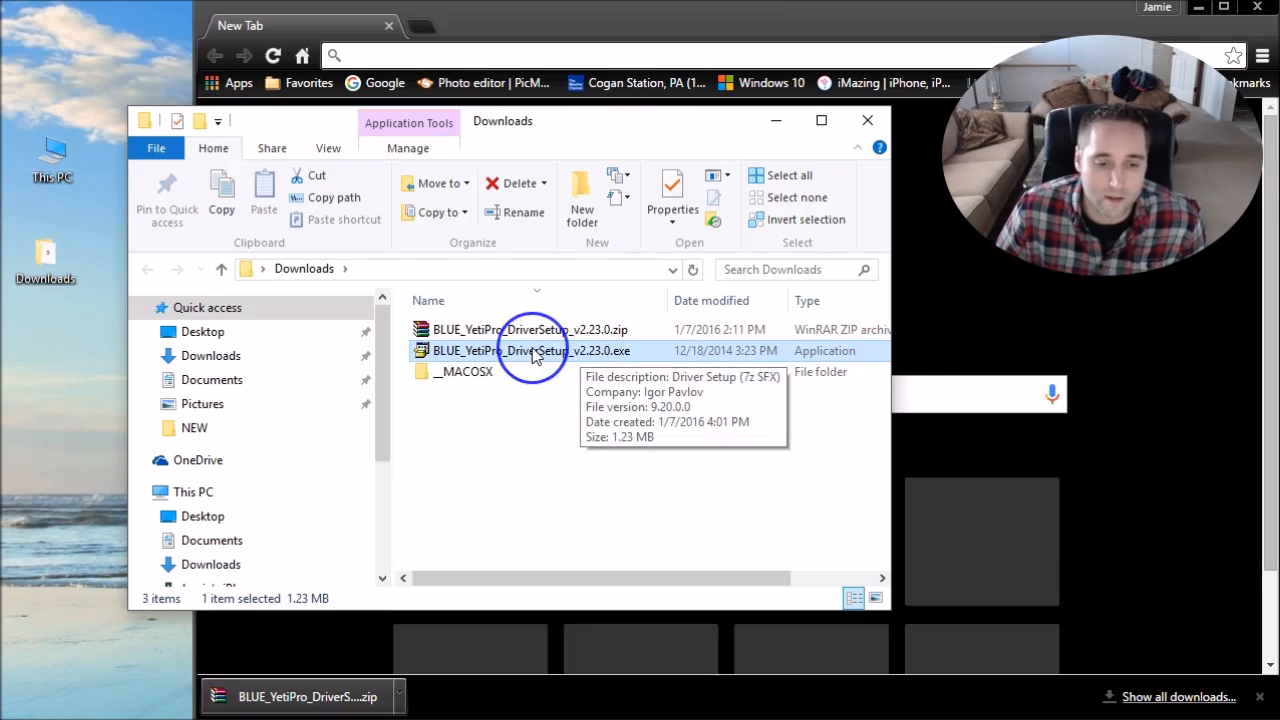
right_click(535, 350)
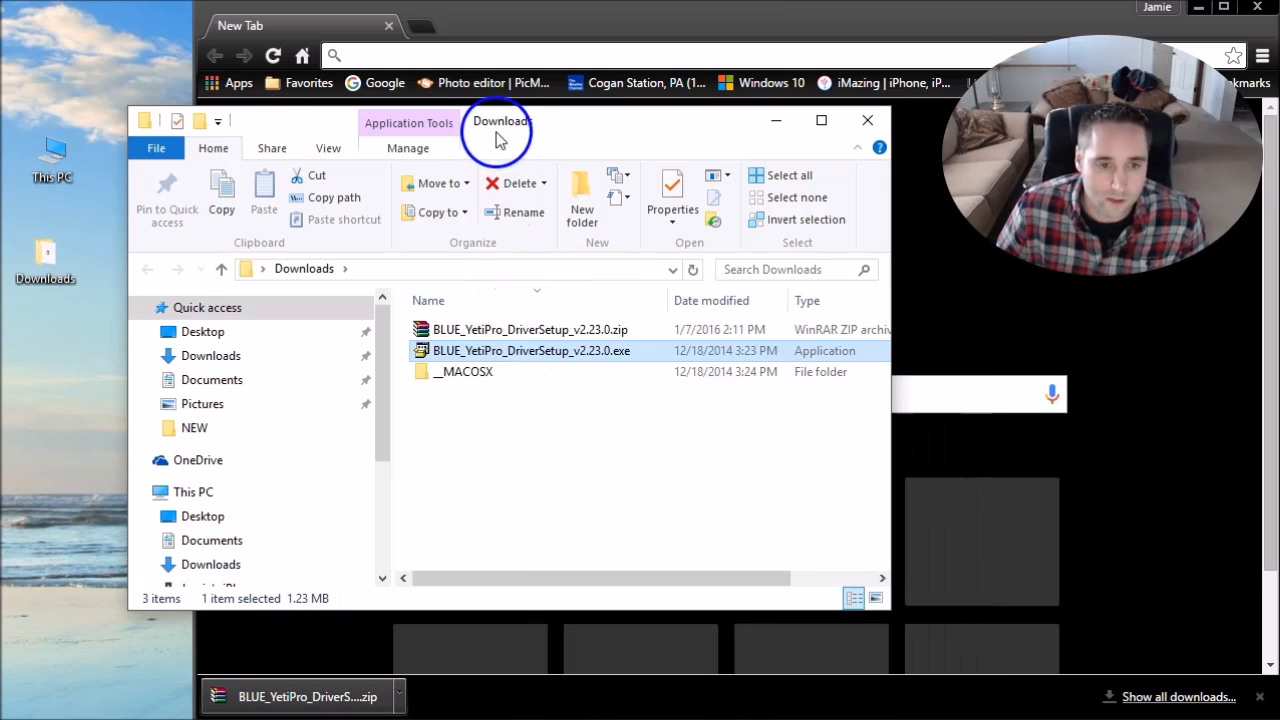
left_click_drag(500, 120, 410, 7)
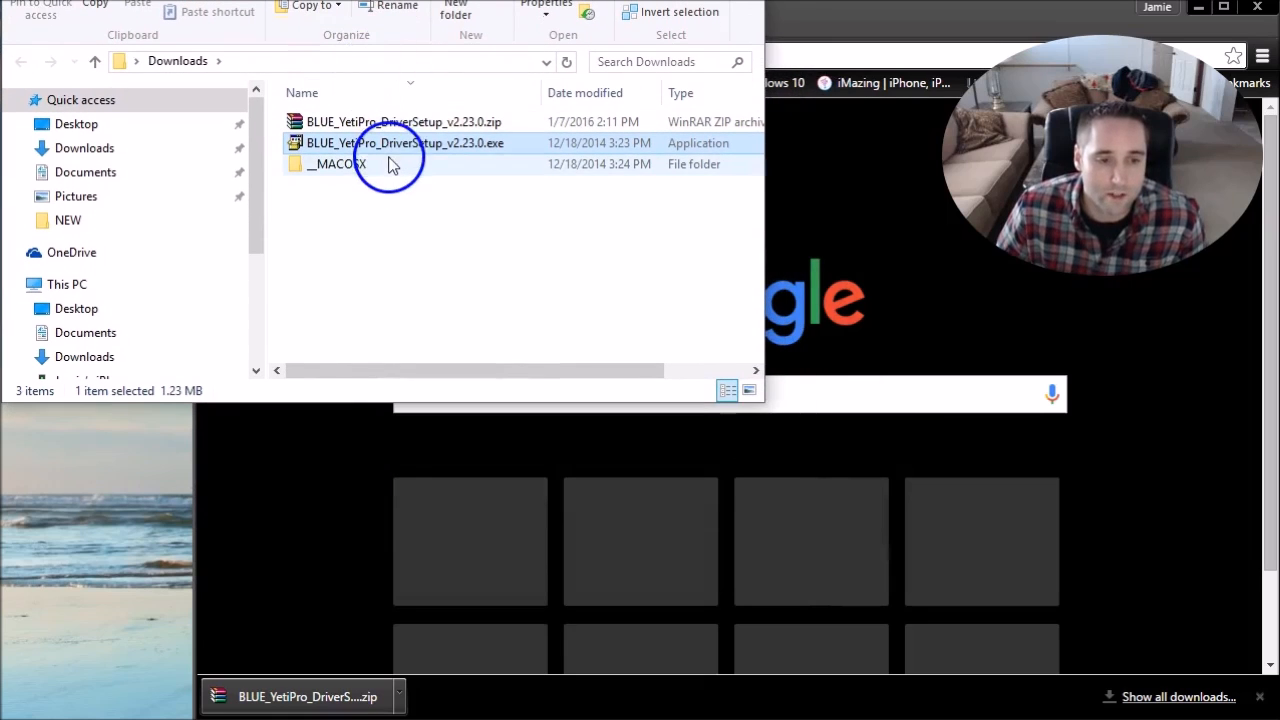
In the setup .exe's Properties, enable compatibility mode for an older Windows version.
right_click(405, 142)
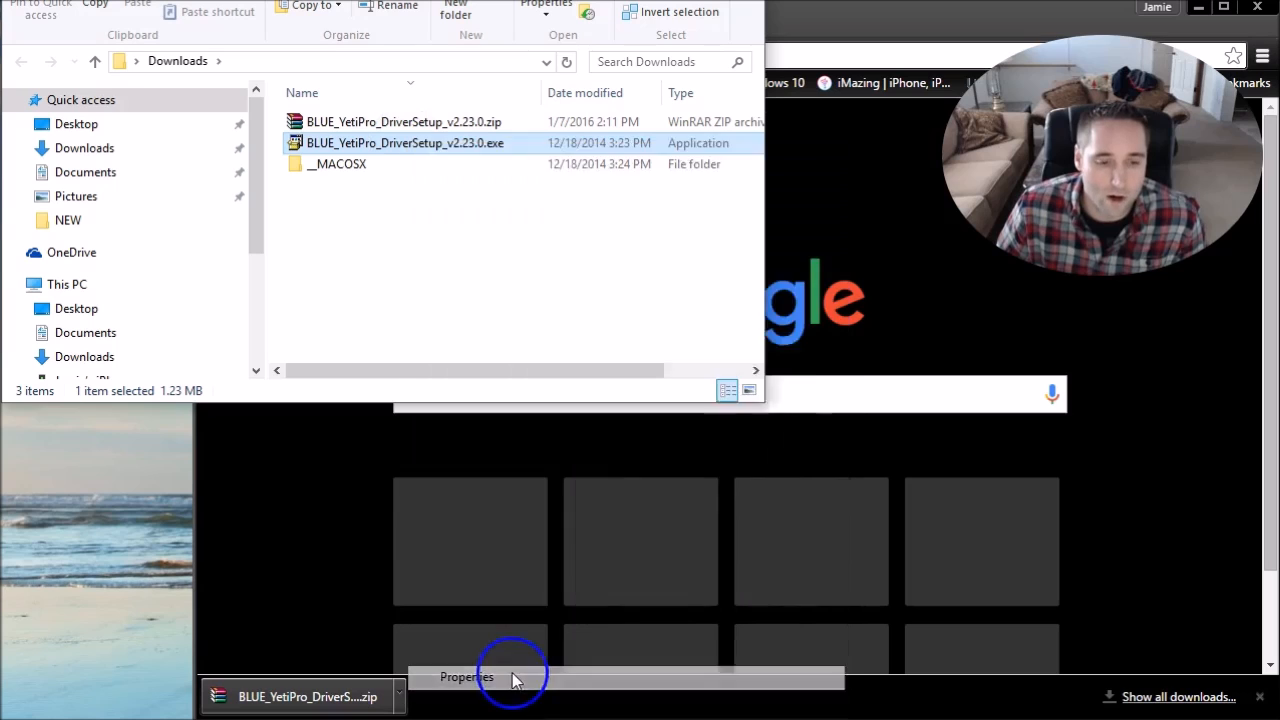
left_click(466, 677)
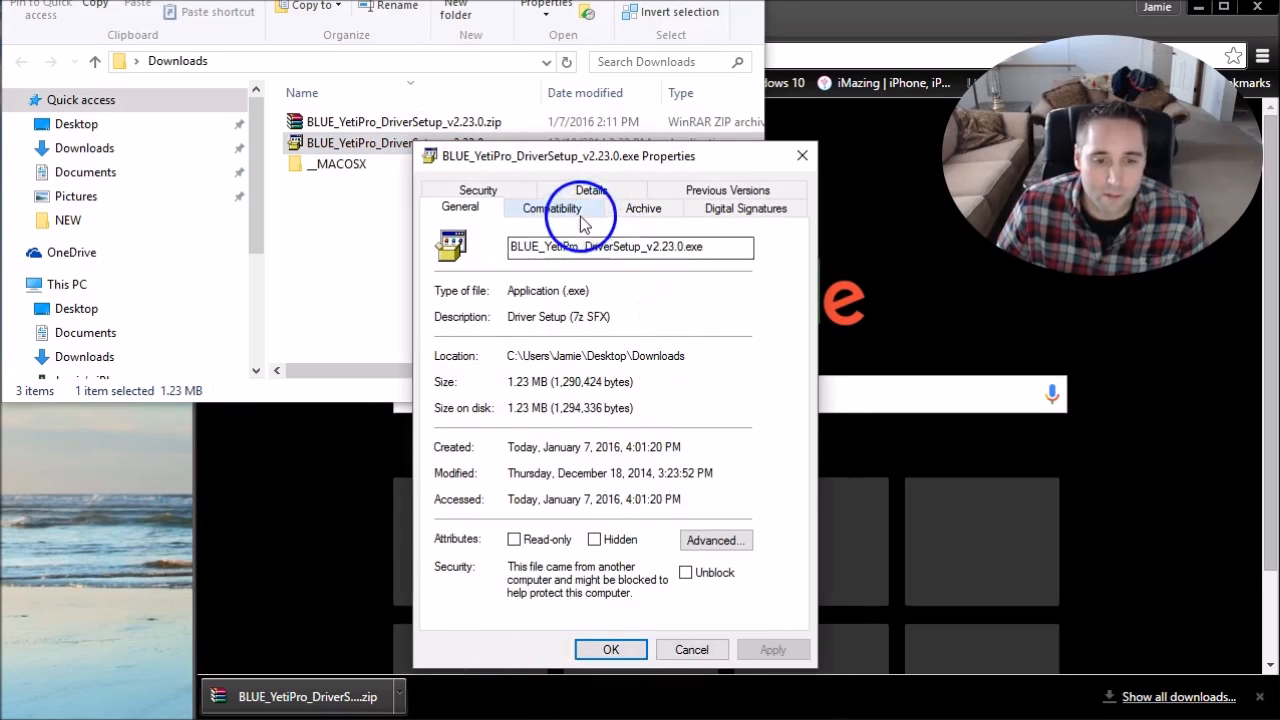
left_click(552, 208)
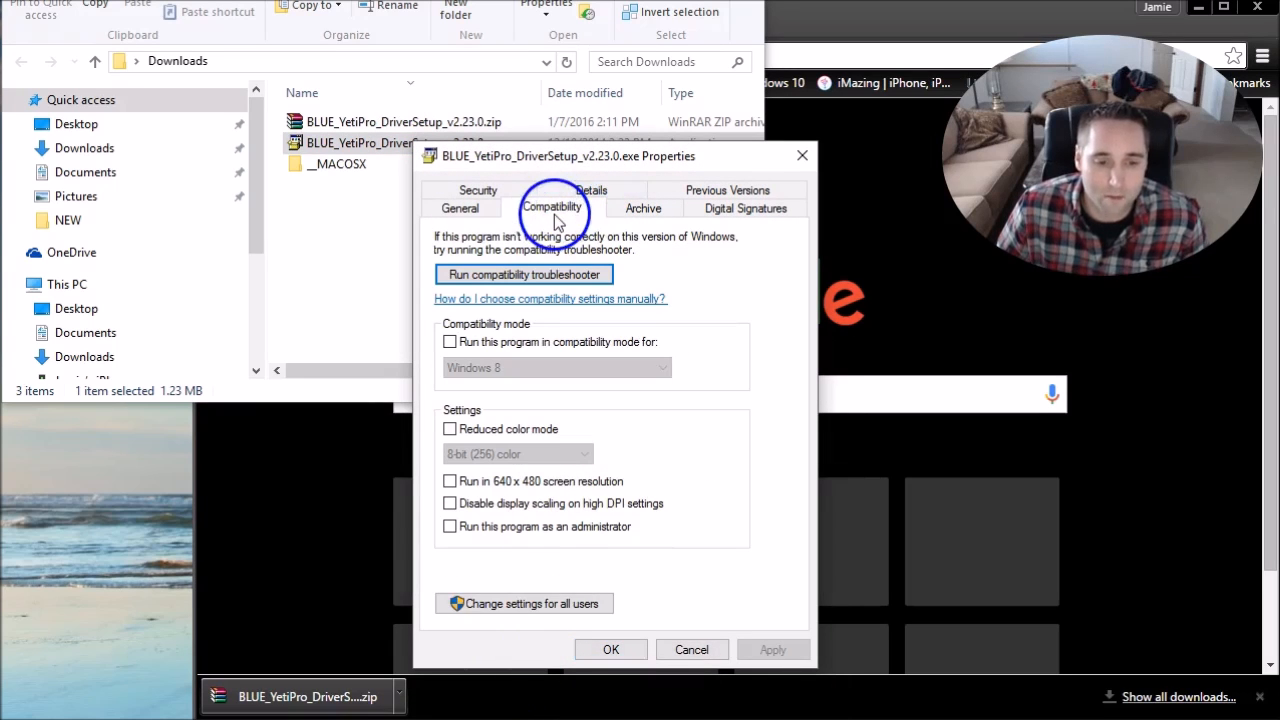
left_click(450, 341)
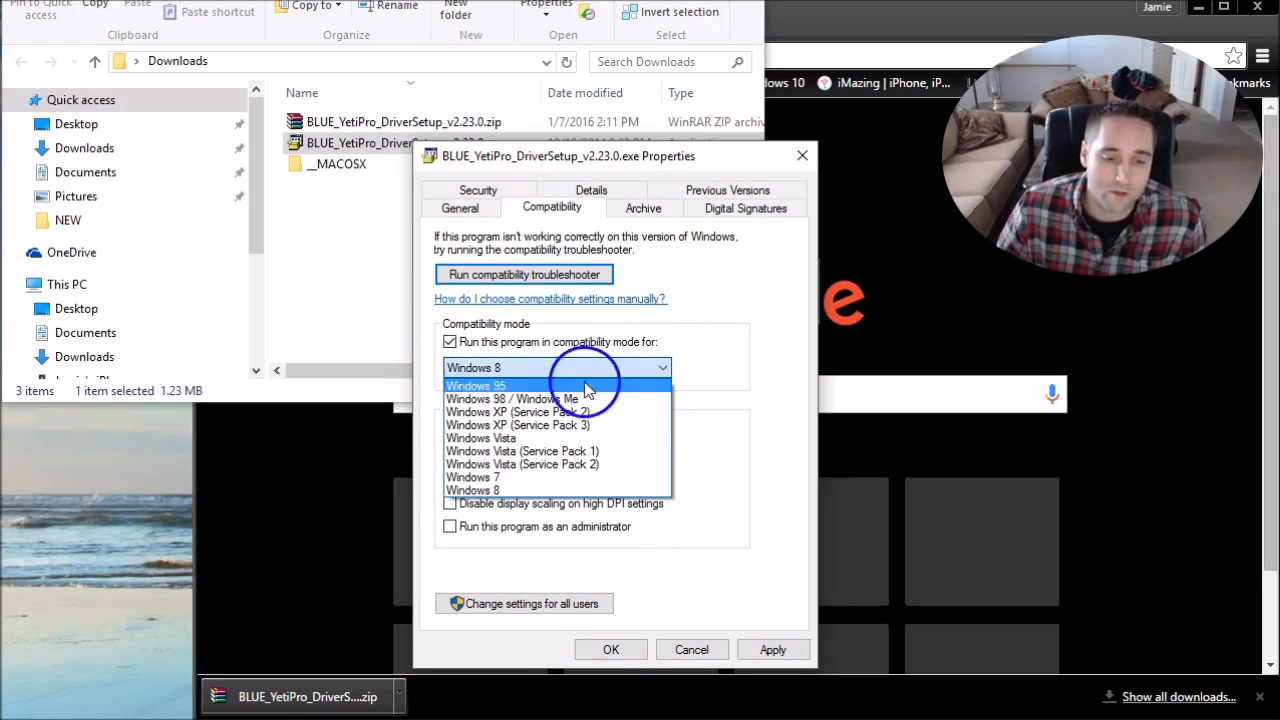
left_click(472, 477)
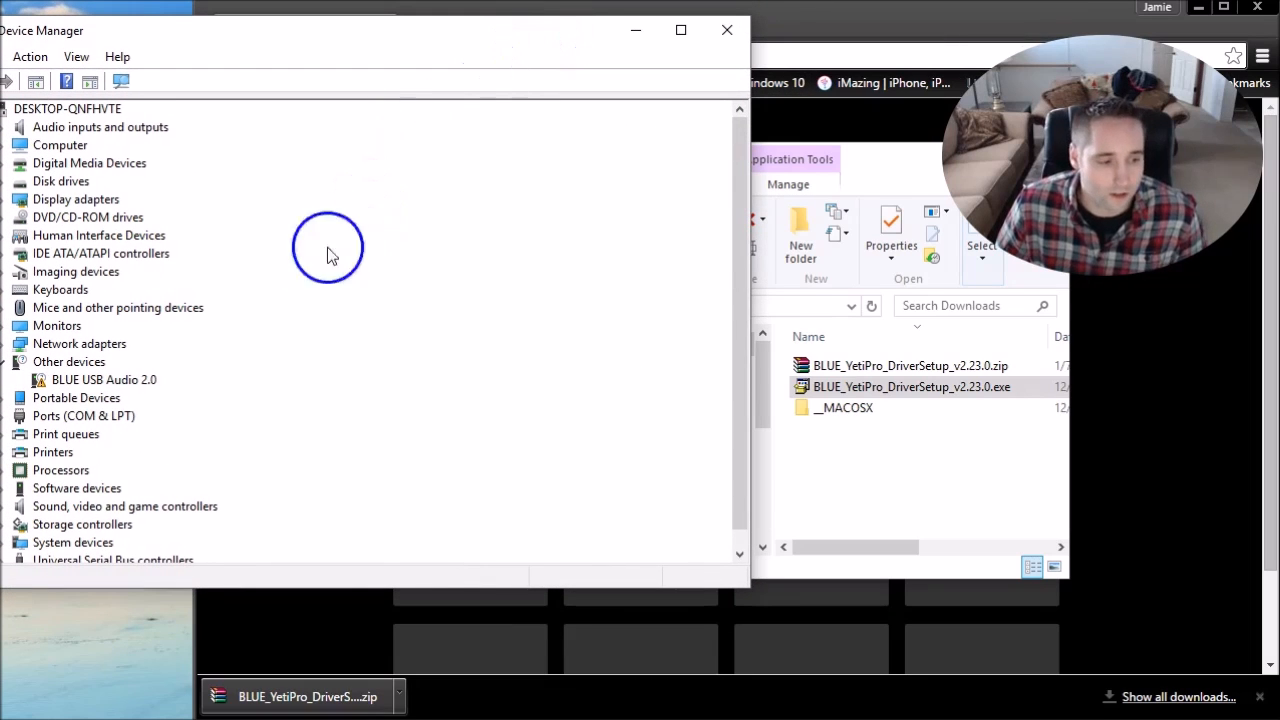
Bring the Downloads Explorer window in front of Device Manager.
left_click(104, 379)
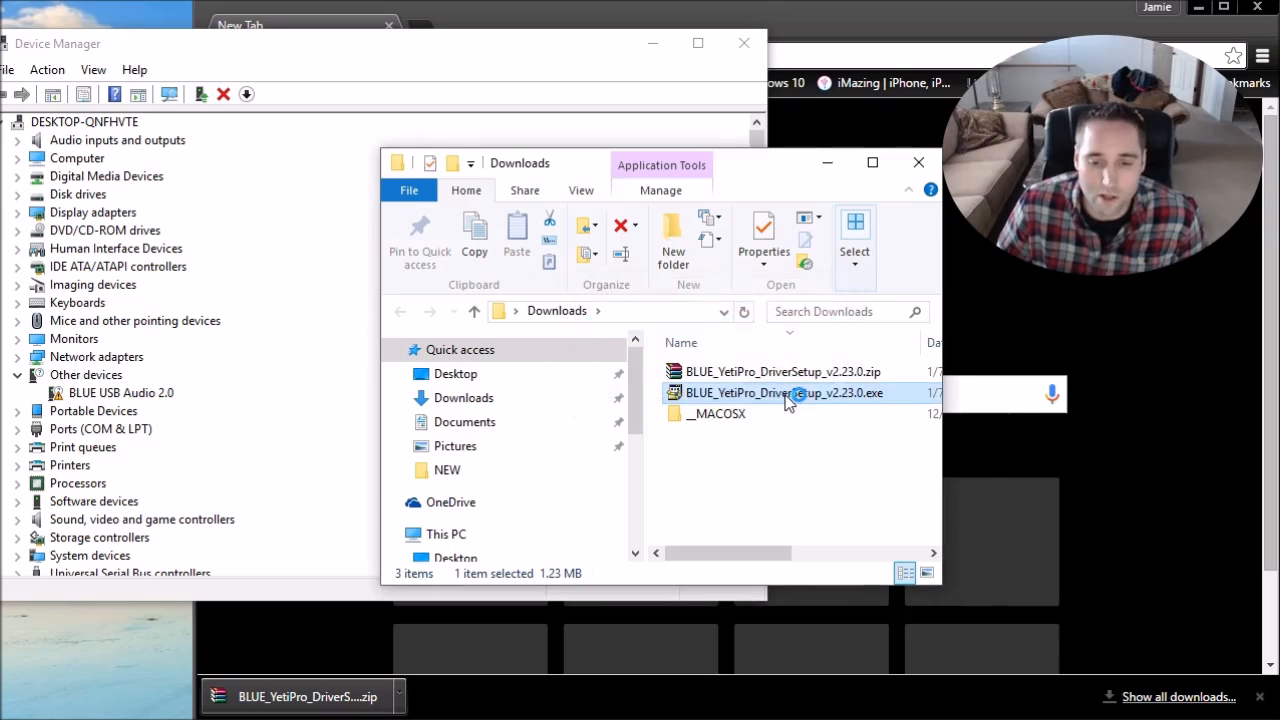
Run the Yeti Pro Driver v2.23.0 setup wizard, installing into the default folder.
double_click(785, 392)
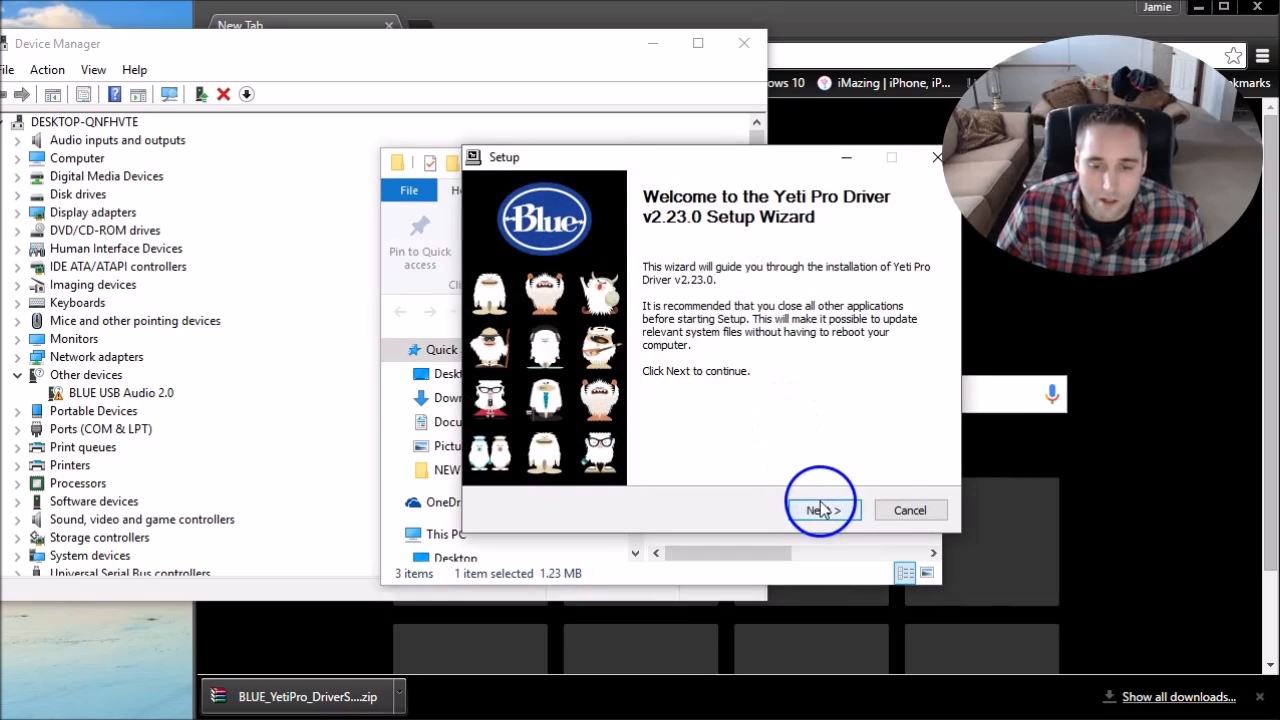
left_click(823, 510)
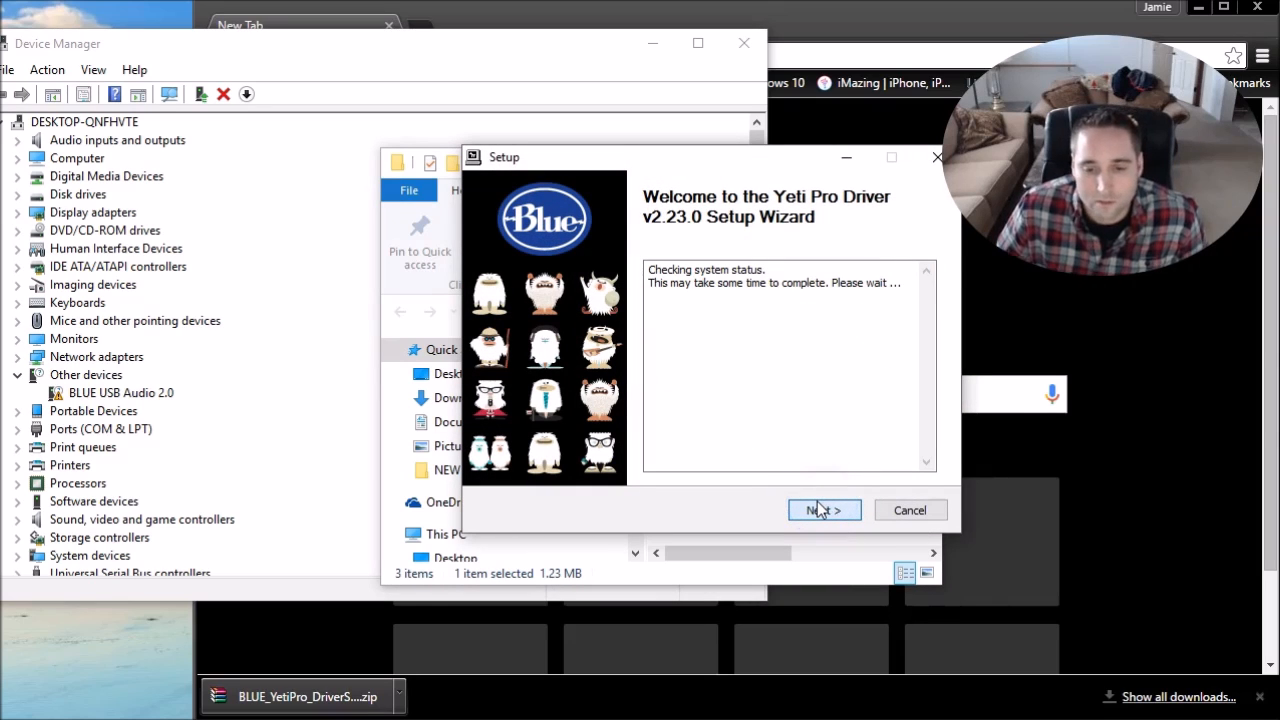
left_click(824, 510)
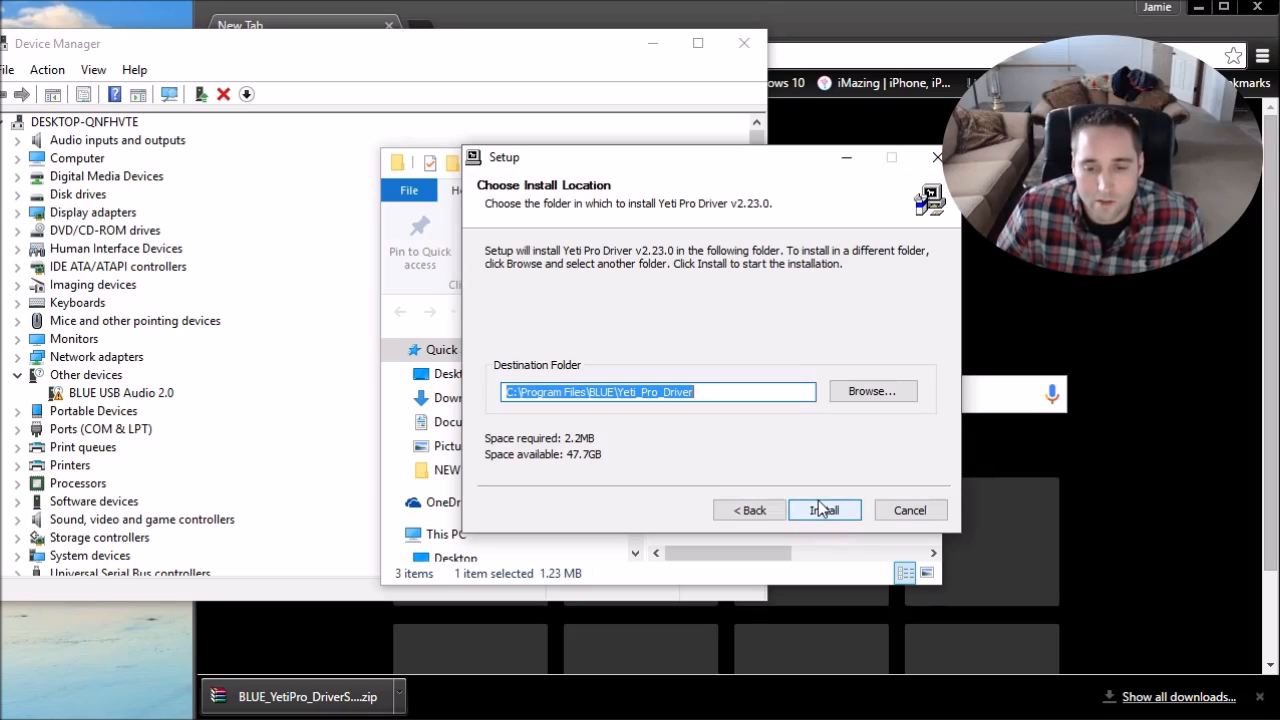
left_click(824, 510)
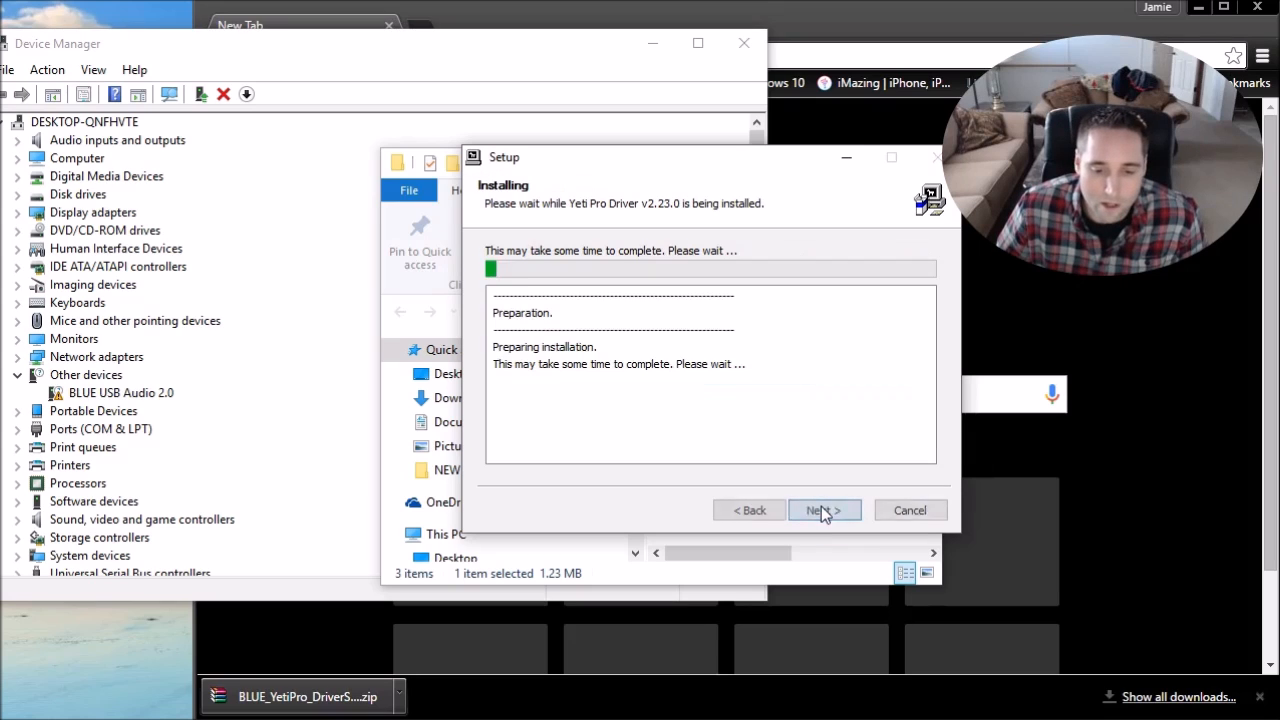
left_click(823, 510)
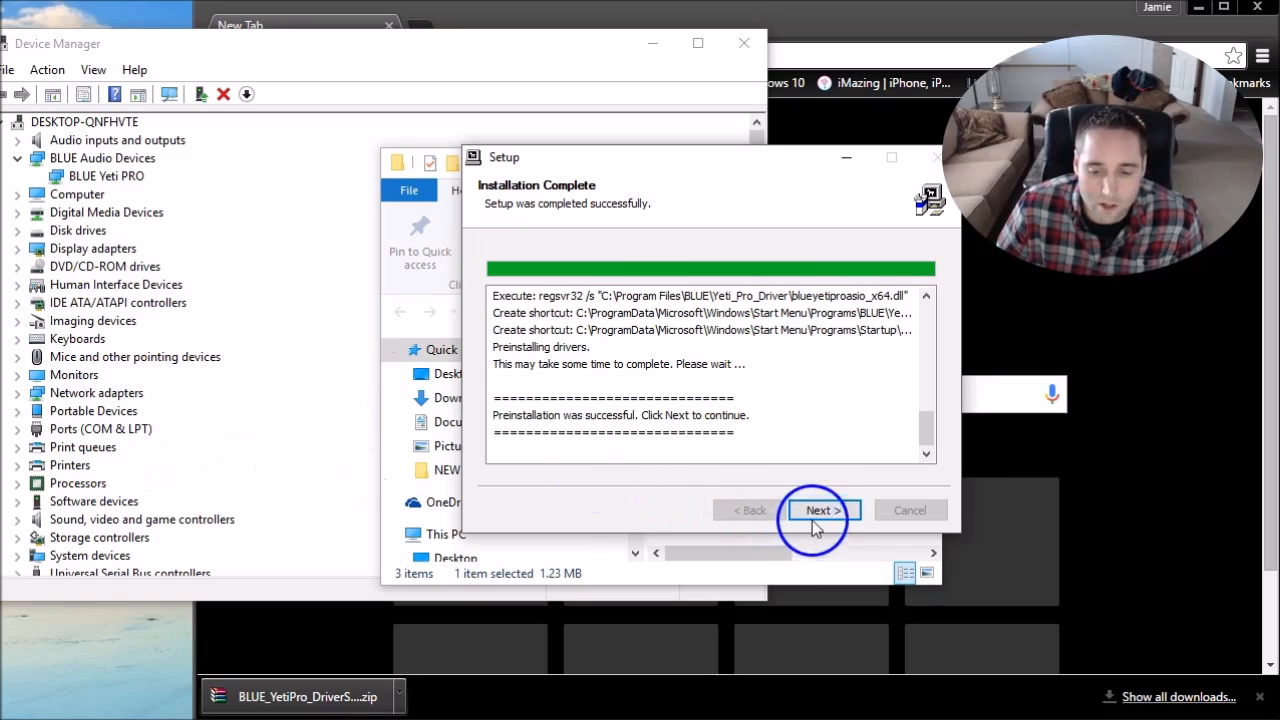
left_click(819, 510)
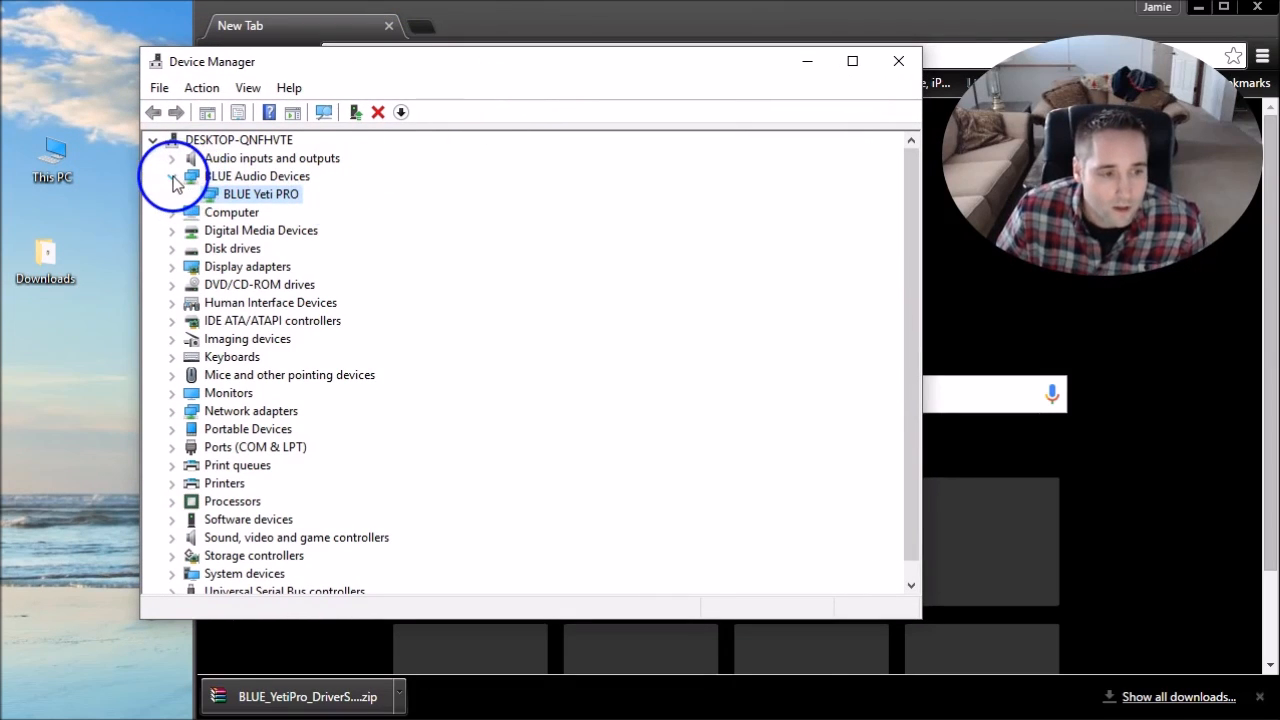
Collapse BLUE Audio Devices and select BLUE Yeti PRO under Sound, video and game controllers.
left_click(172, 176)
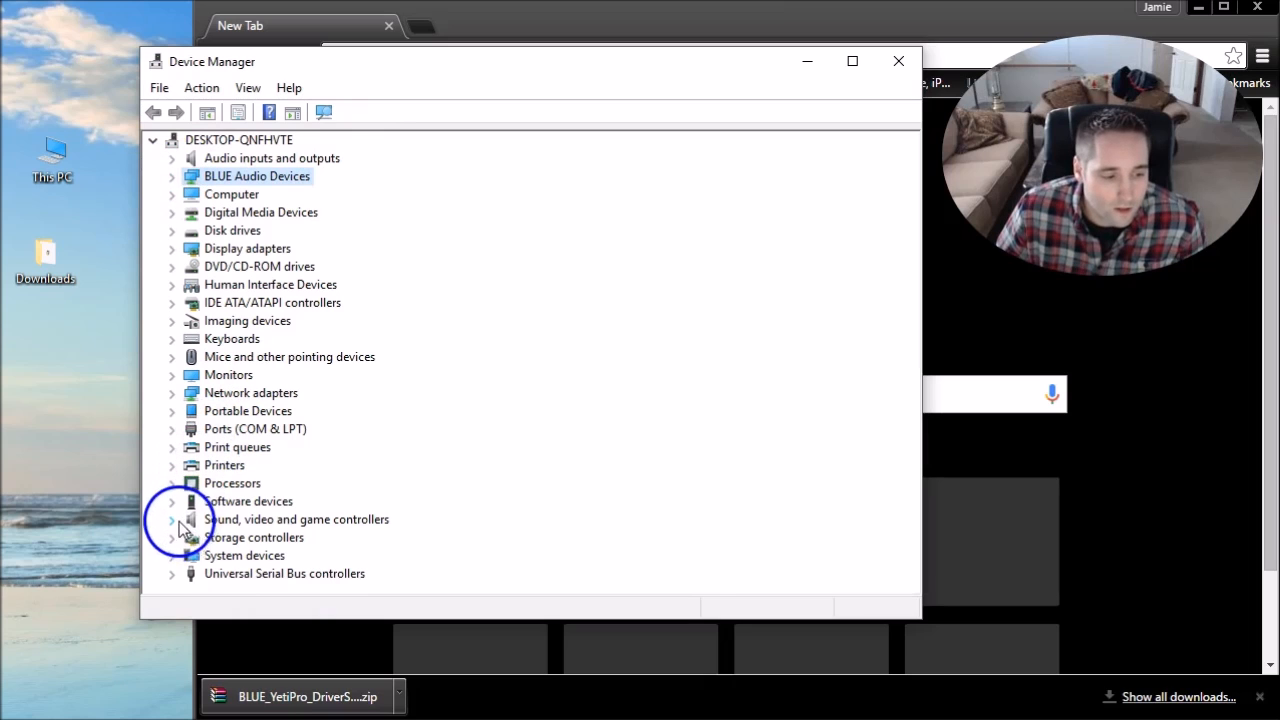
left_click(172, 501)
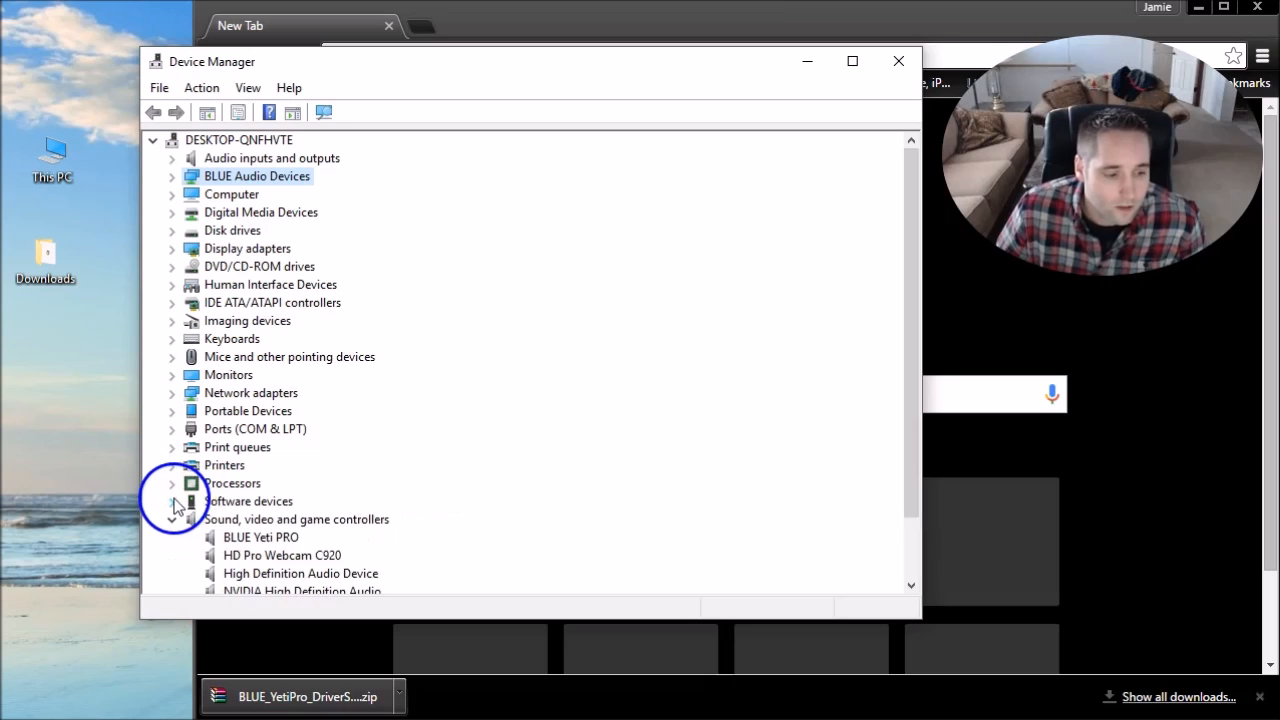
left_click(261, 537)
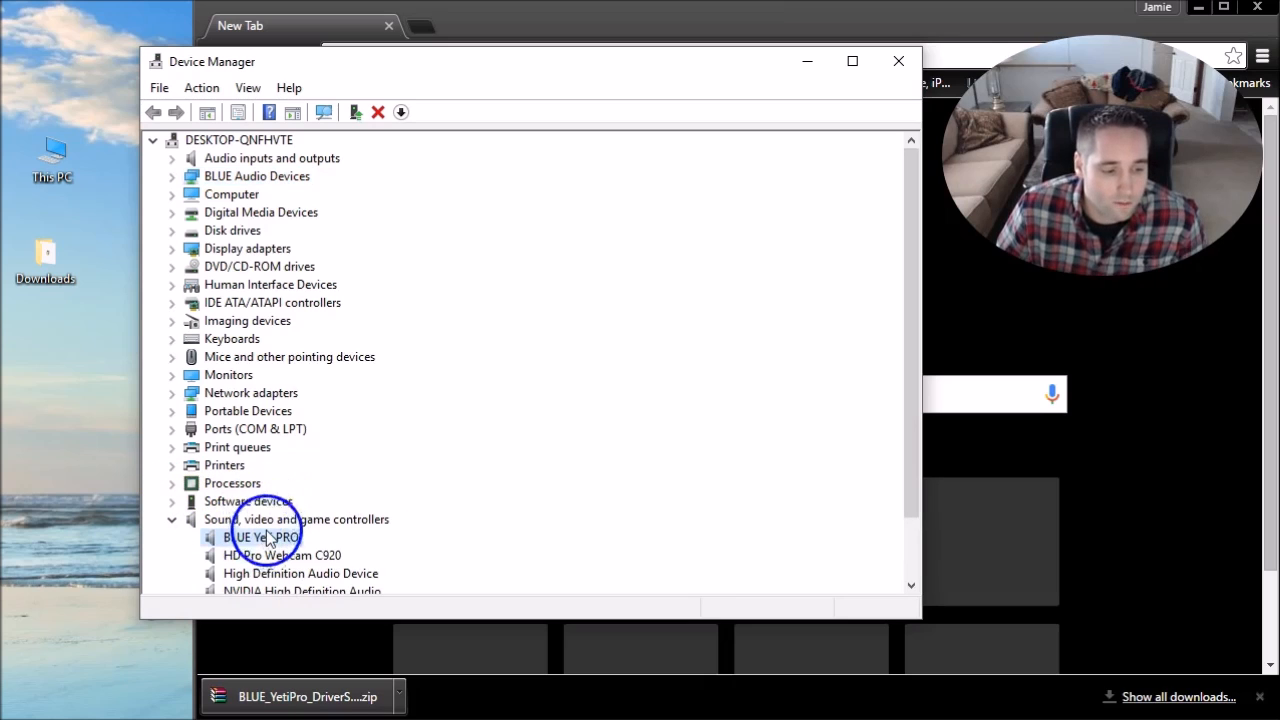
left_click(172, 519)
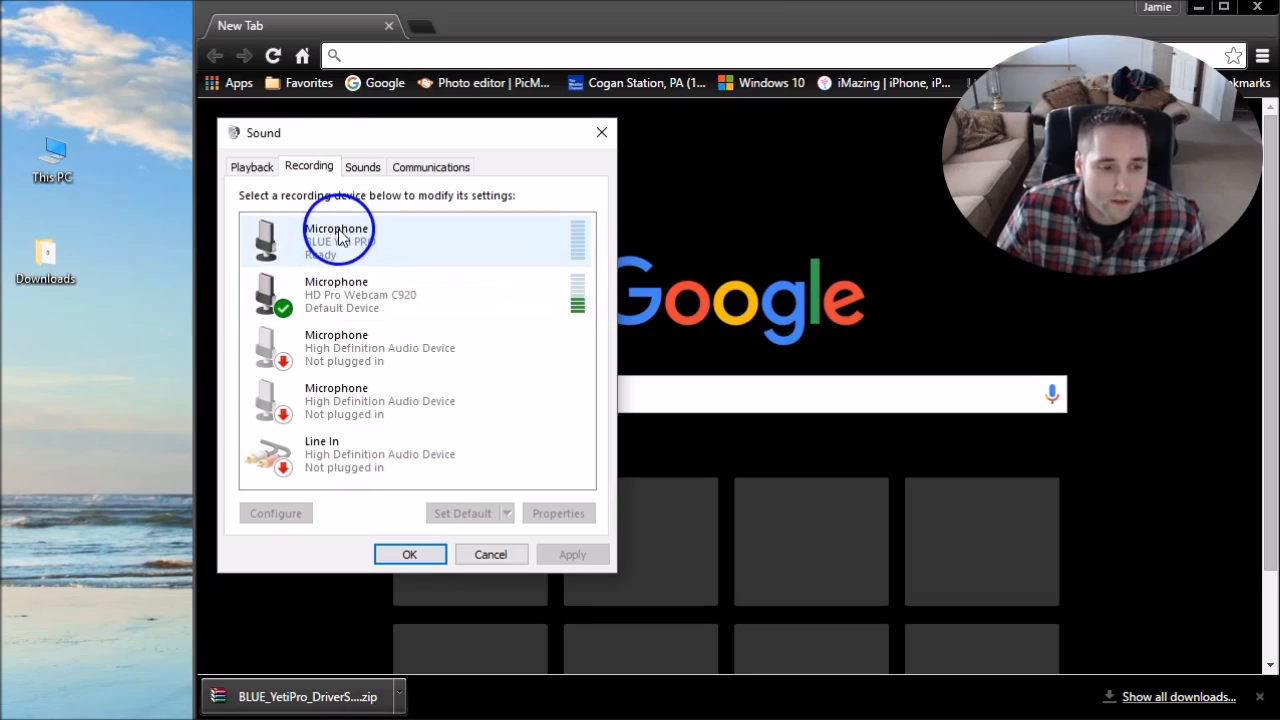
mouse_move(573, 258)
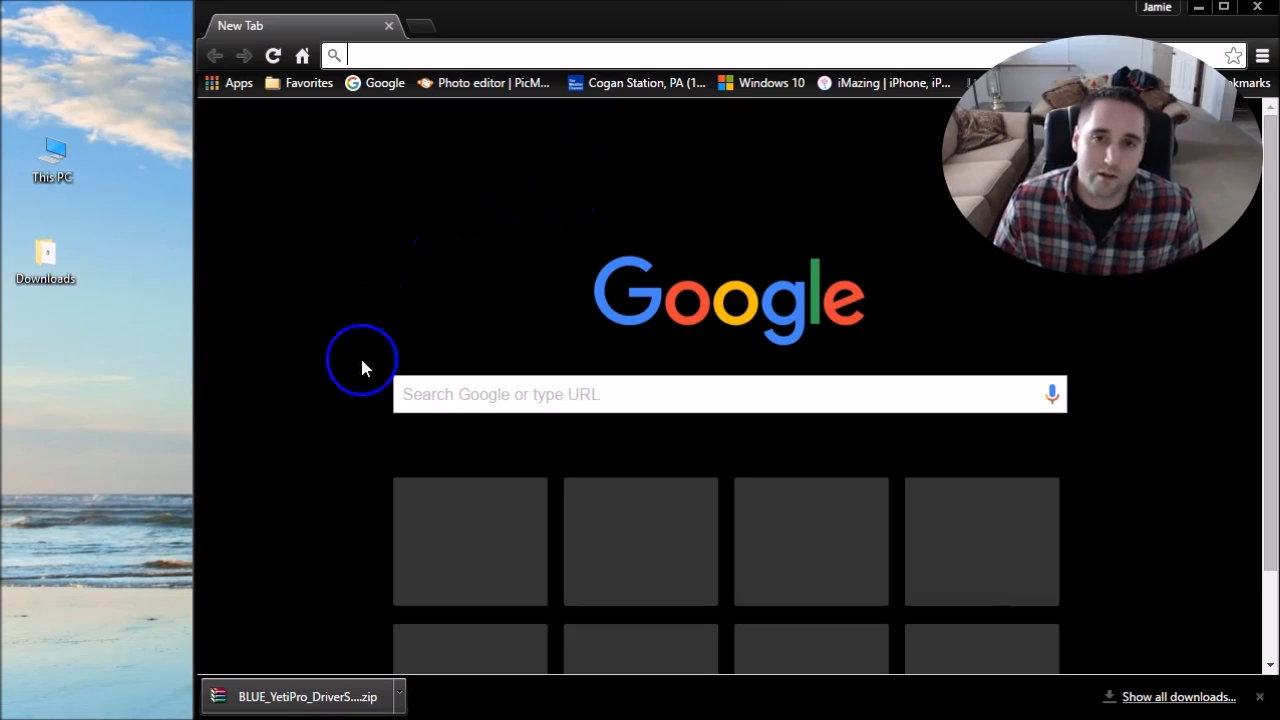
mouse_move(363, 362)
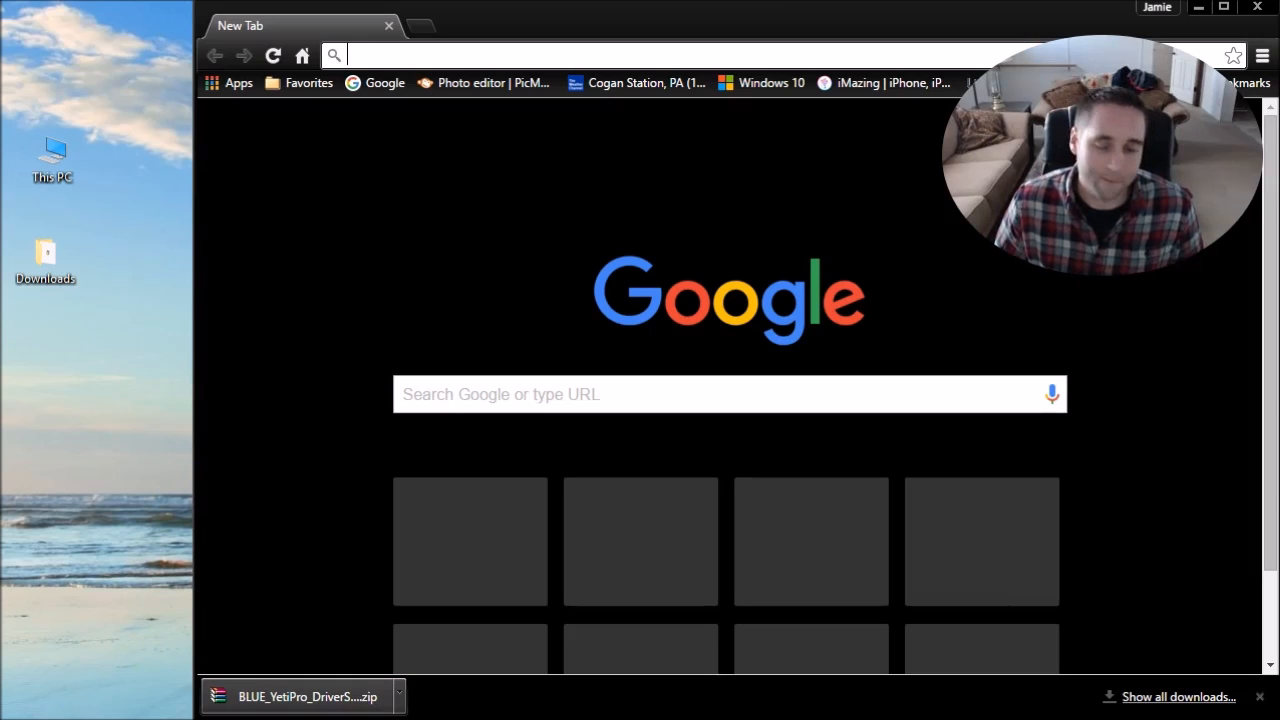